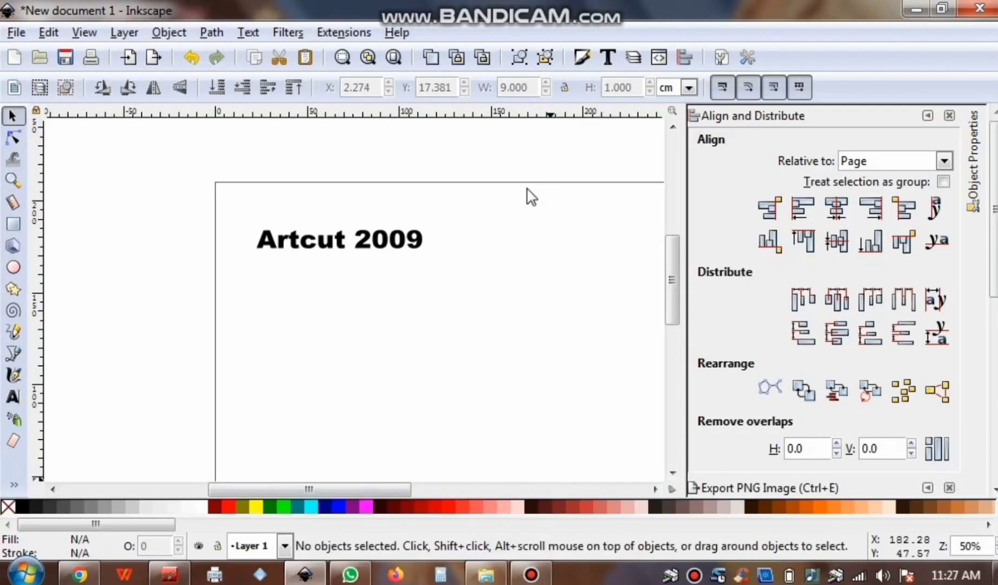
mouse_move(347, 245)
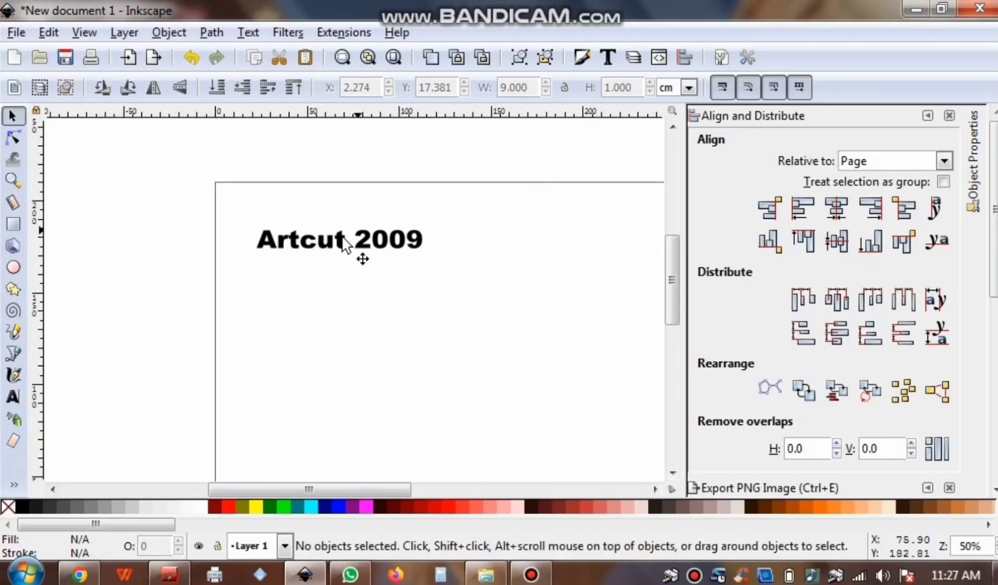
- Select the Artcut 2009 text for resizing to 25 cm wide
left_click(340, 240)
type("25.000")
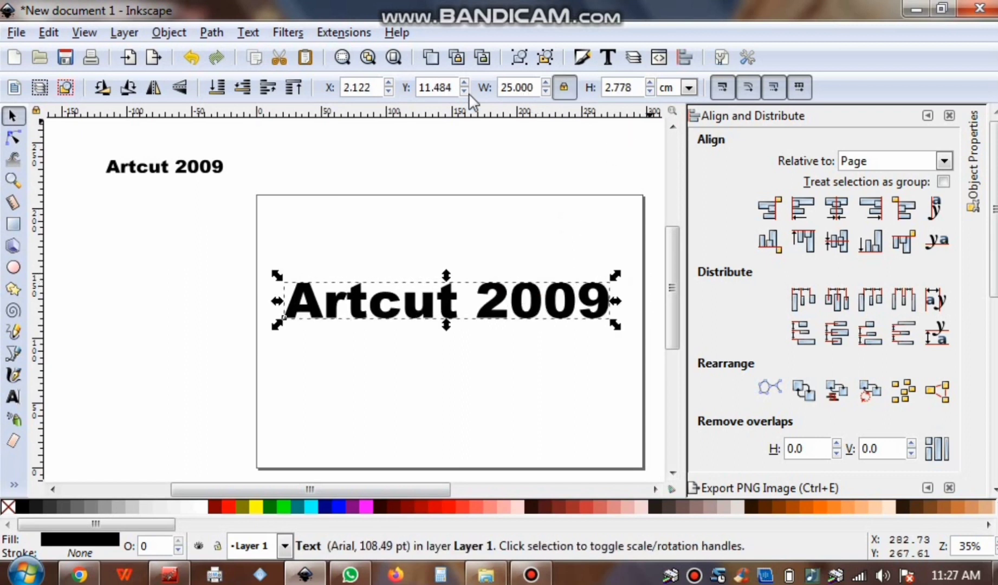
- Export the selected text as 'artcut 2009.png' on the Desktop at 300 dpi
scroll("down", 3)
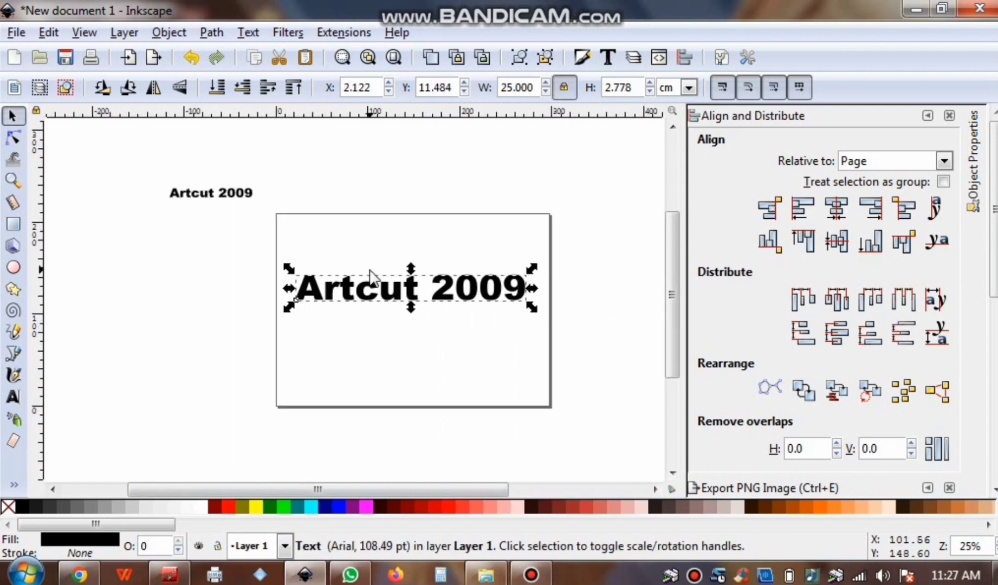
left_click(766, 488)
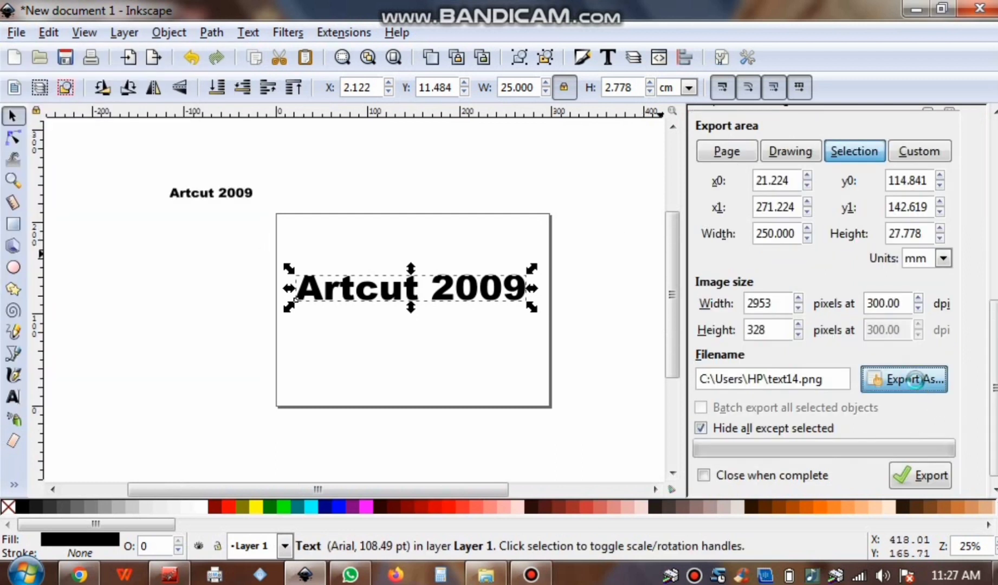
left_click(904, 379)
type("artcut 2")
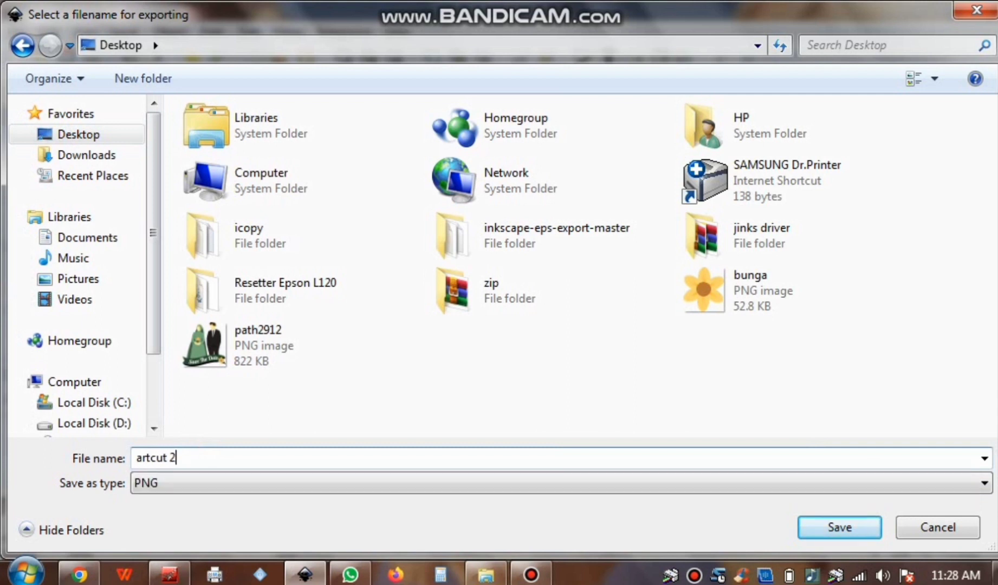
type("009")
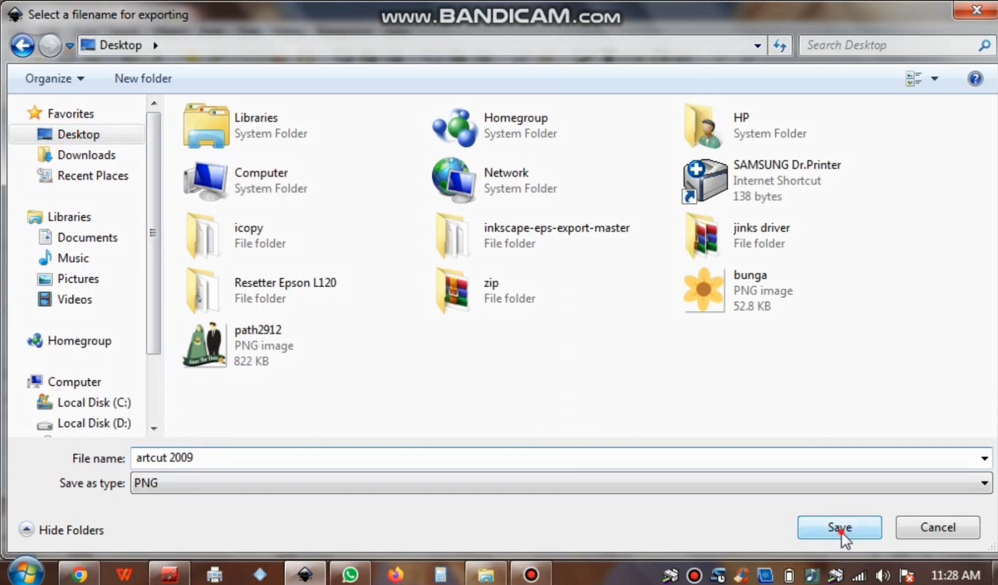
left_click(839, 527)
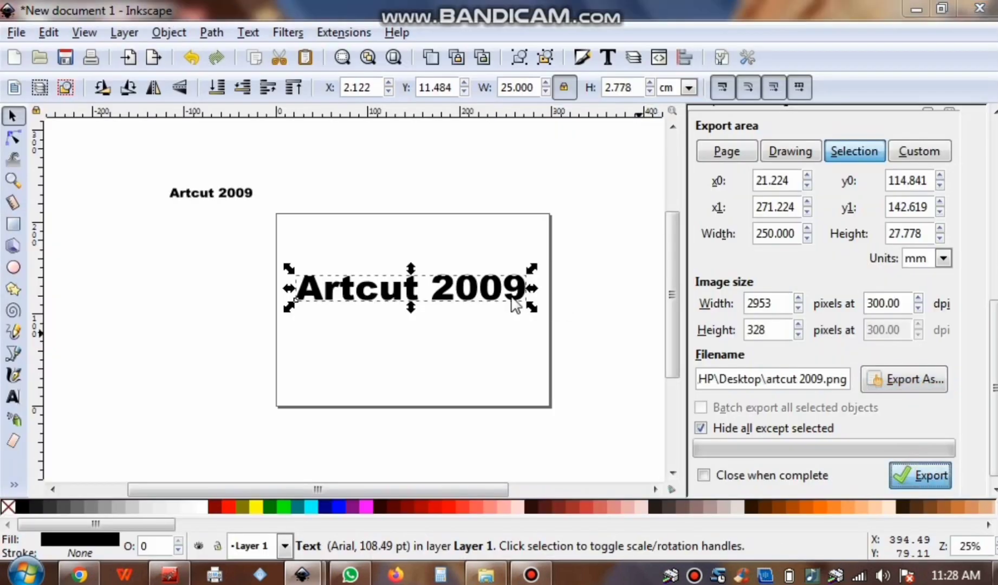
left_click(919, 475)
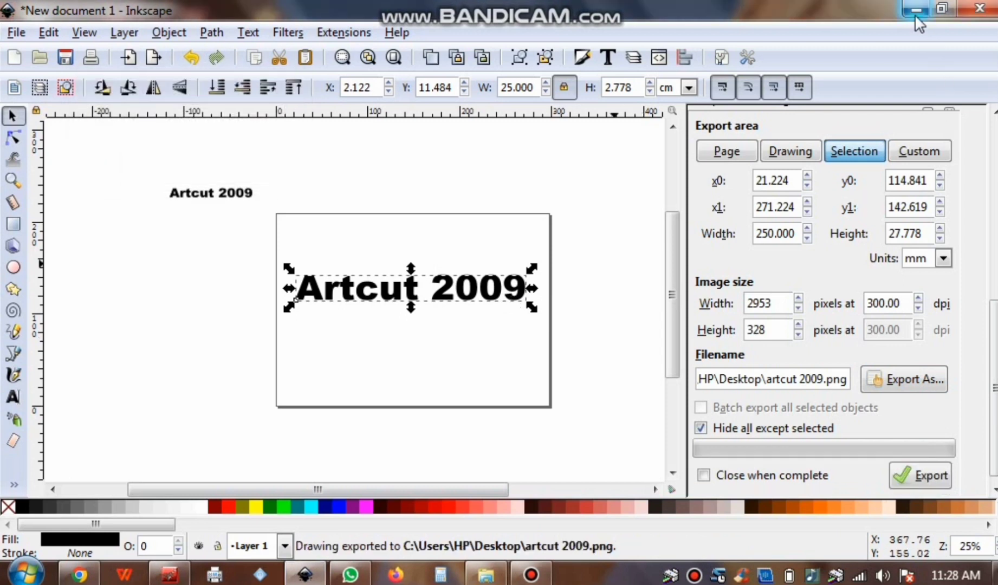
- Open artcut 2009.png in Paint and re-save it as an artcut 2009 JPEG
left_click(918, 9)
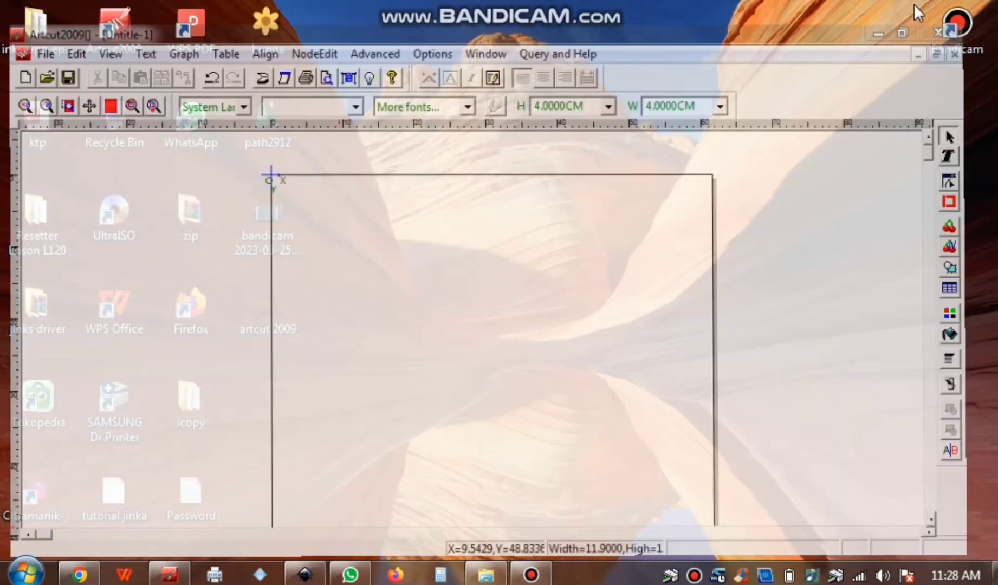
right_click(267, 313)
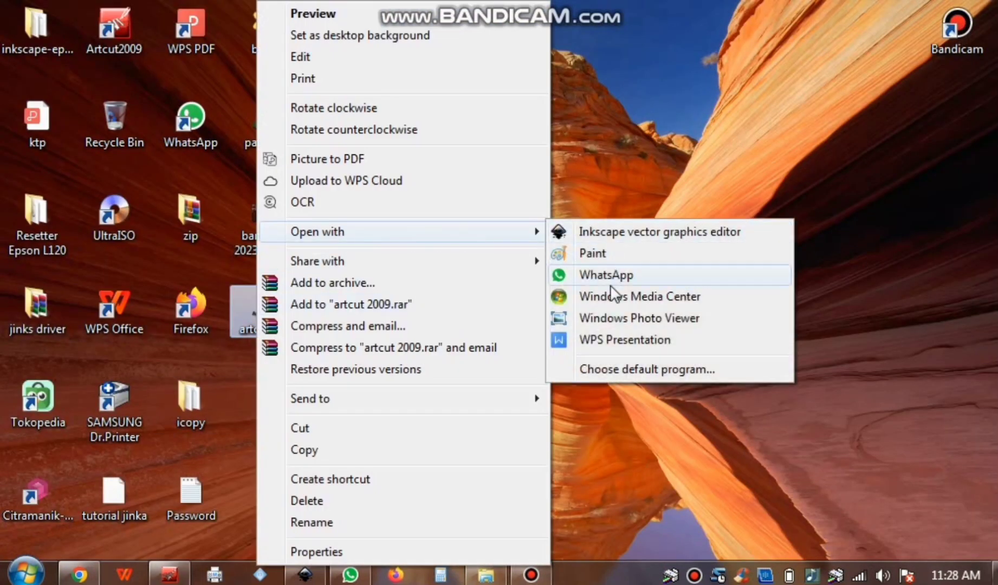
mouse_move(592, 254)
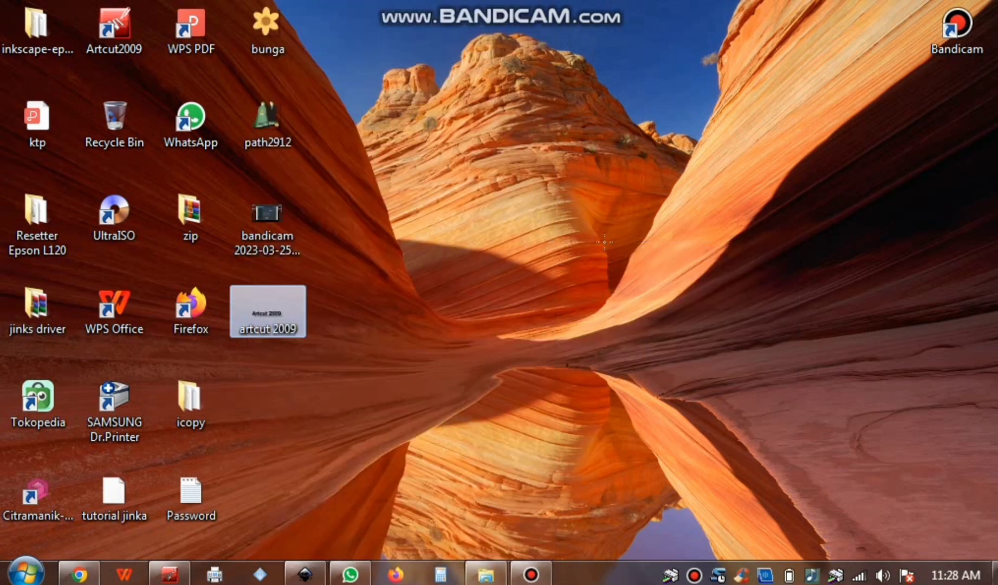
double_click(267, 312)
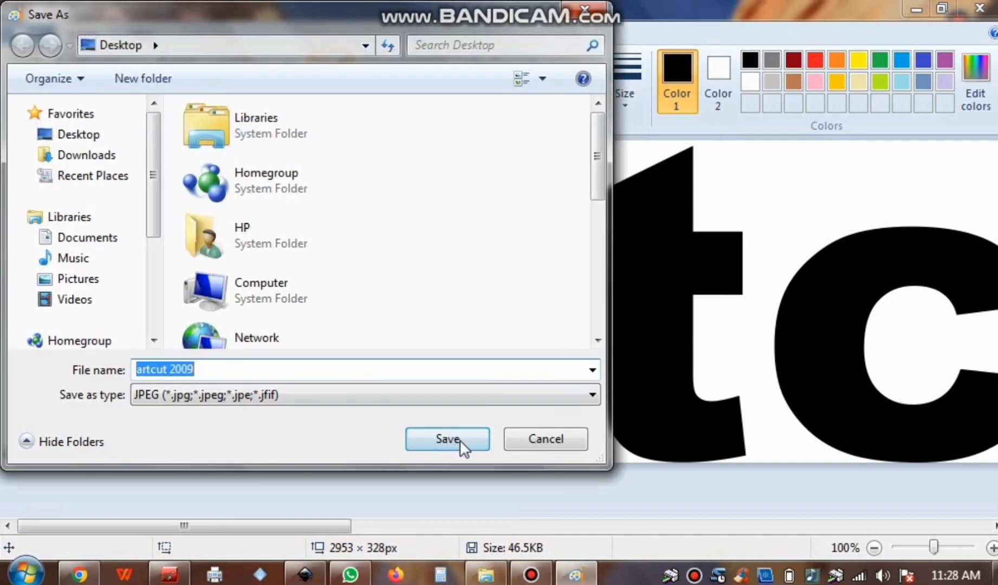
left_click(447, 439)
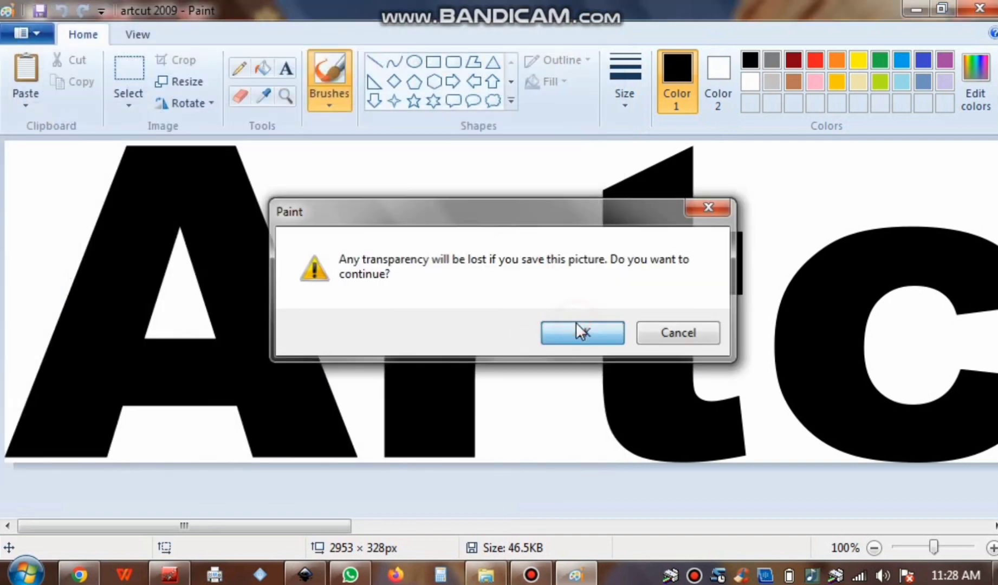
left_click(582, 332)
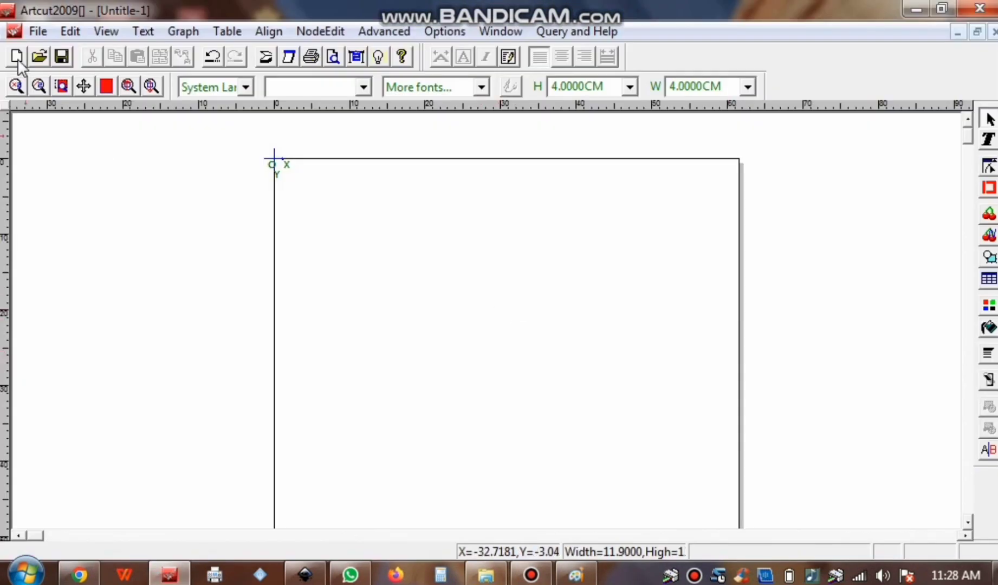
- Import the artcut 2009 JPEG from the Desktop into the ArtCut document
left_click(38, 56)
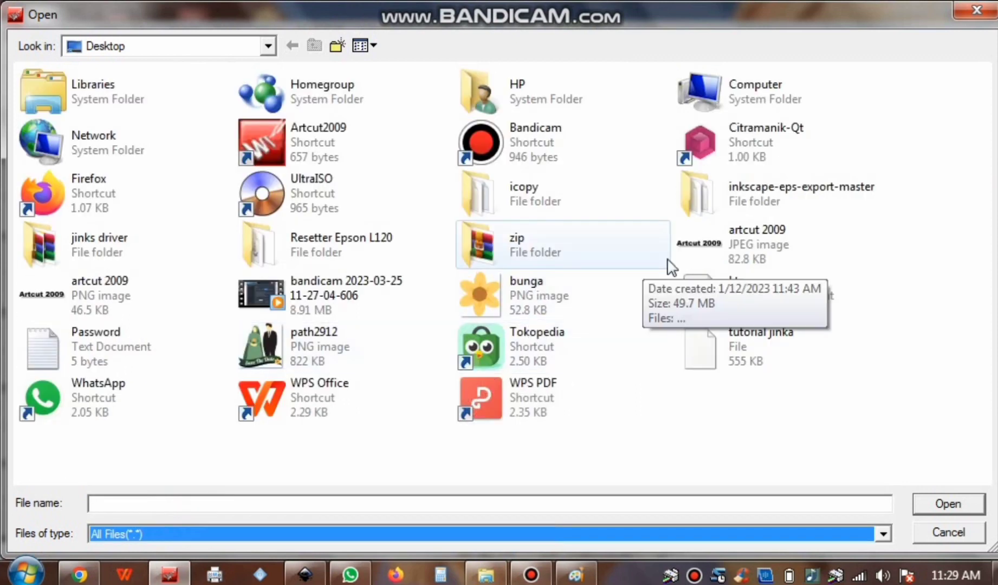
left_click(780, 244)
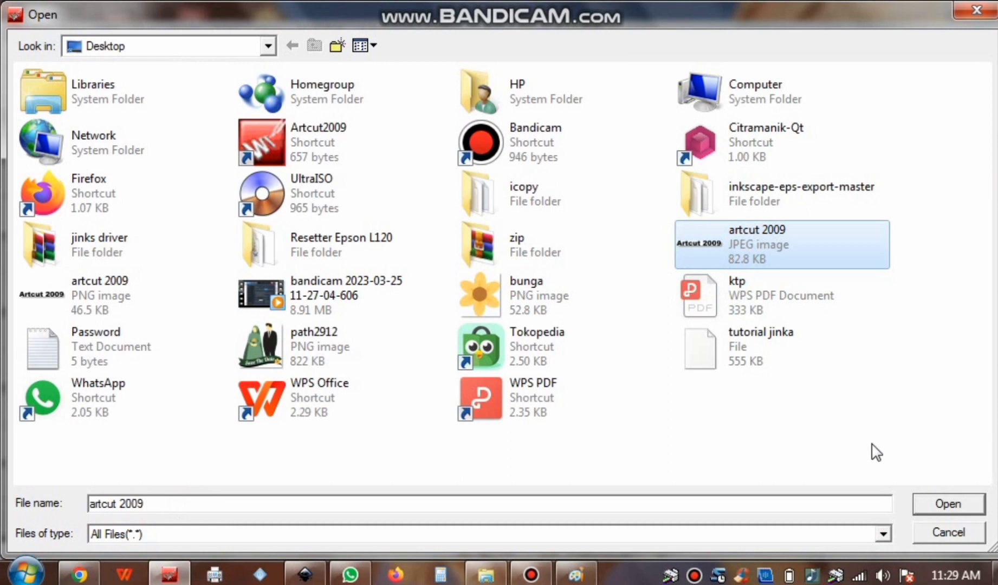
left_click(948, 504)
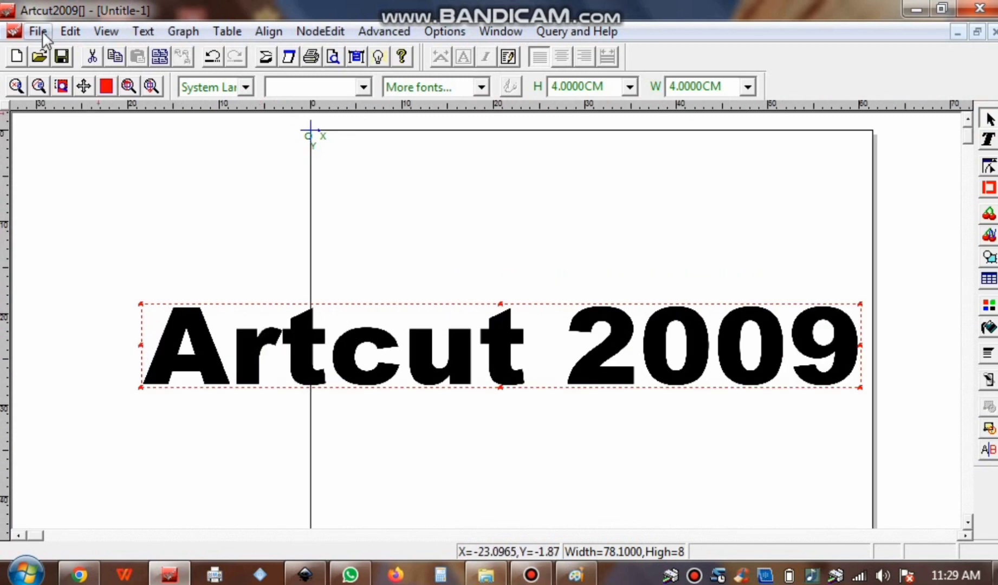
- Run Image Tracing on the picture with default basic and control parameters
left_click(36, 31)
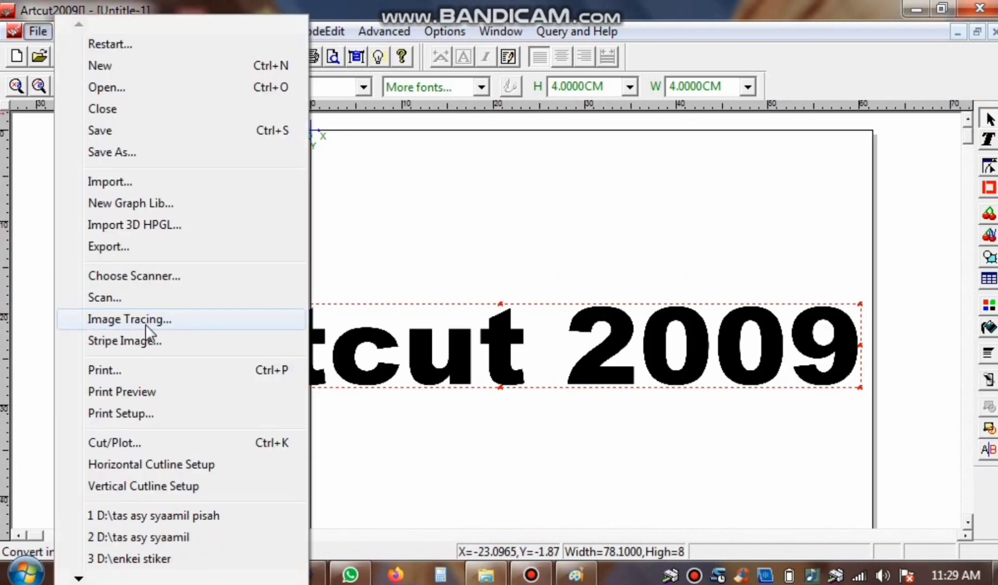
left_click(129, 319)
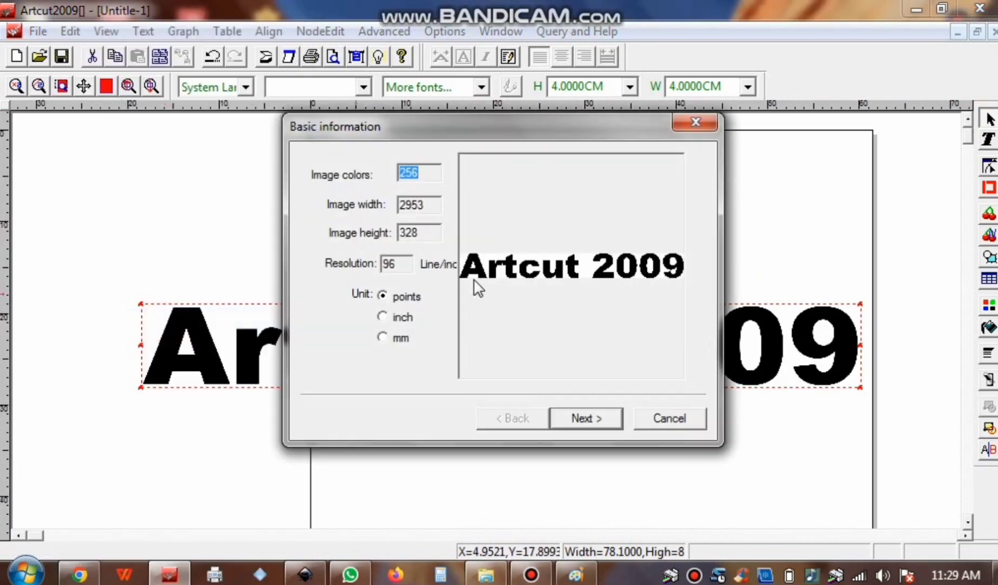
left_click(584, 418)
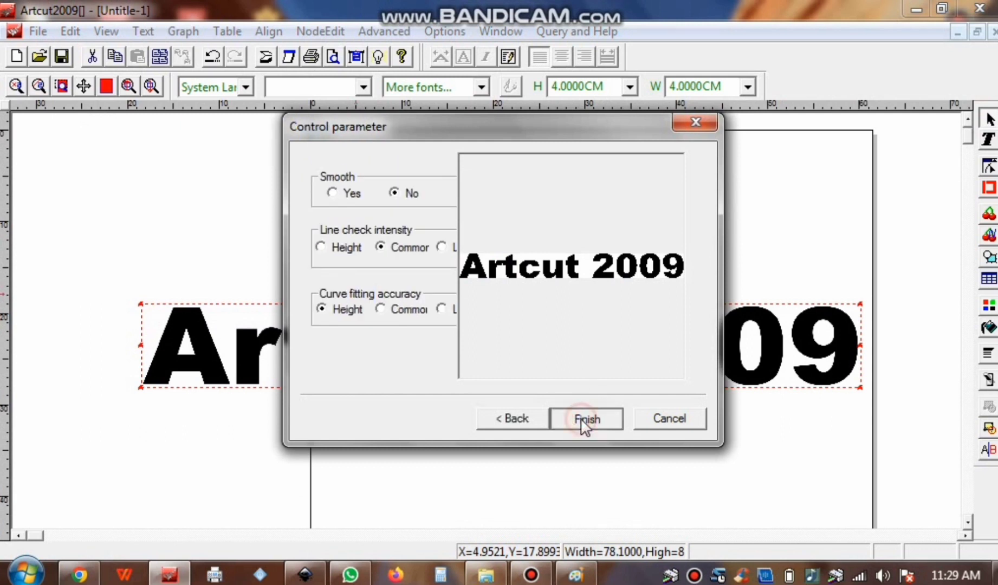
left_click(586, 419)
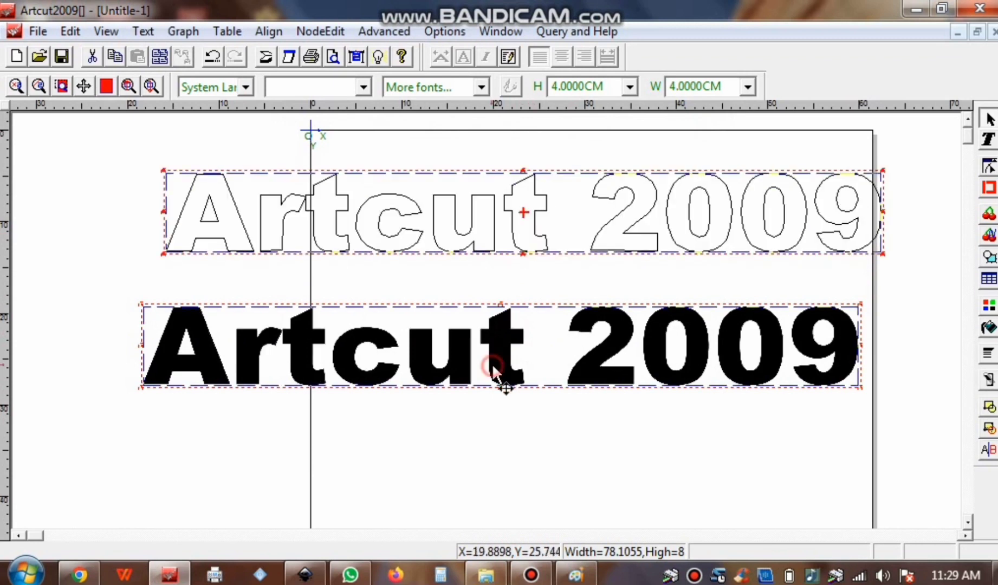
- Delete the original bitmap picture, keeping only the vector outline
key("Delete")
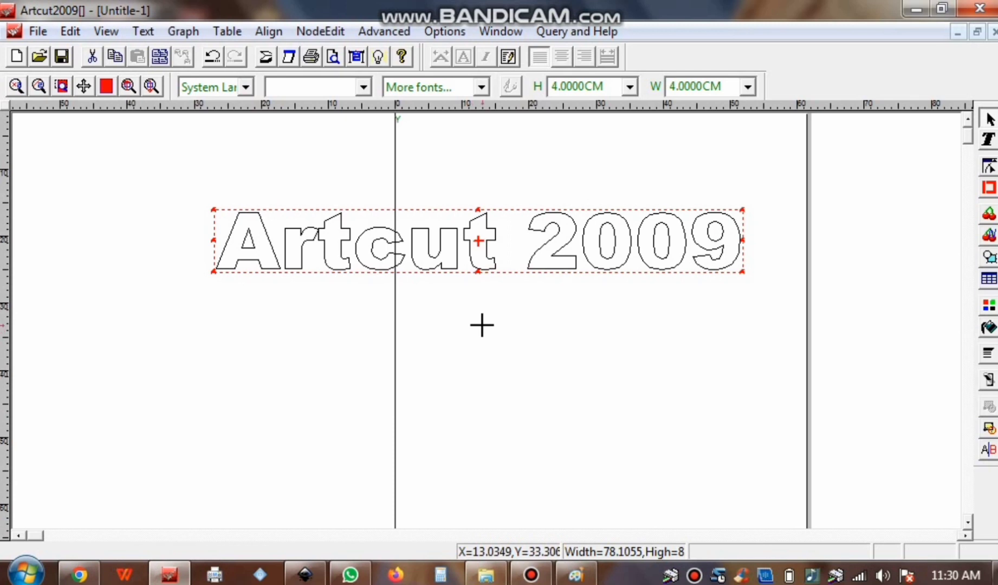
- Set the outline's width to 9 CM in Exact Locating (Ctrl+D)
key("ctrl+d")
type("9")
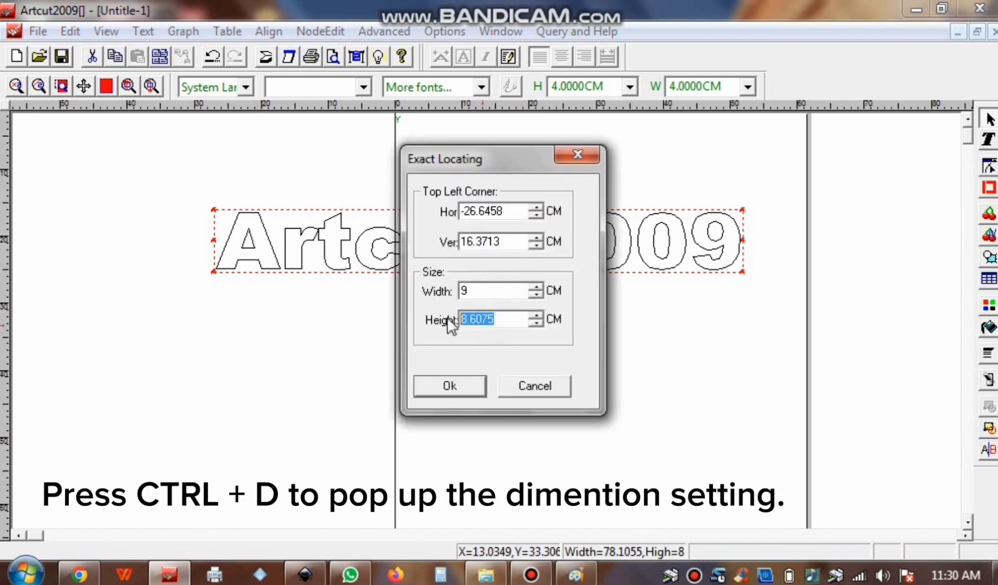
left_click(449, 386)
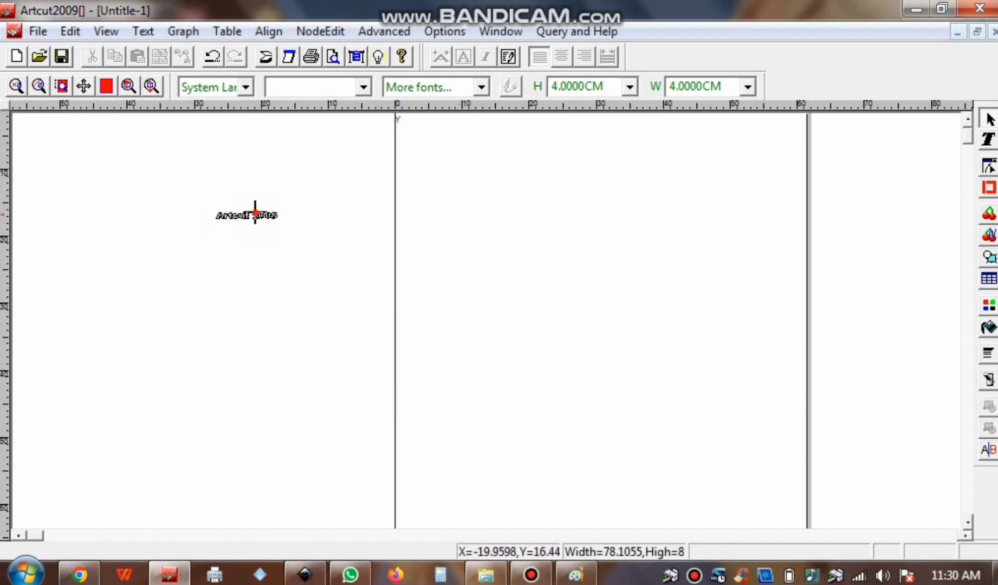